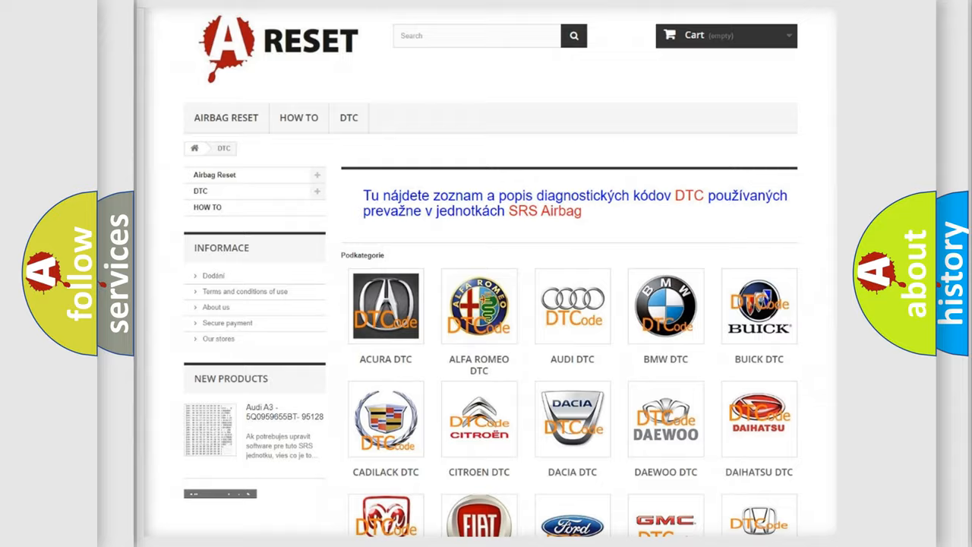
Scroll through the Scion DTC code list toward the B1810:53 code card
scroll("down", 3)
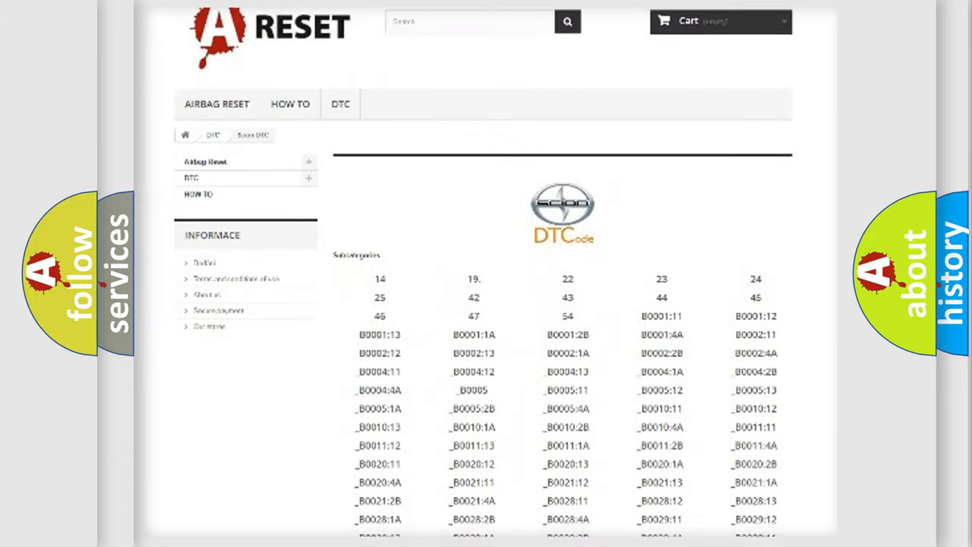
scroll("down", 3)
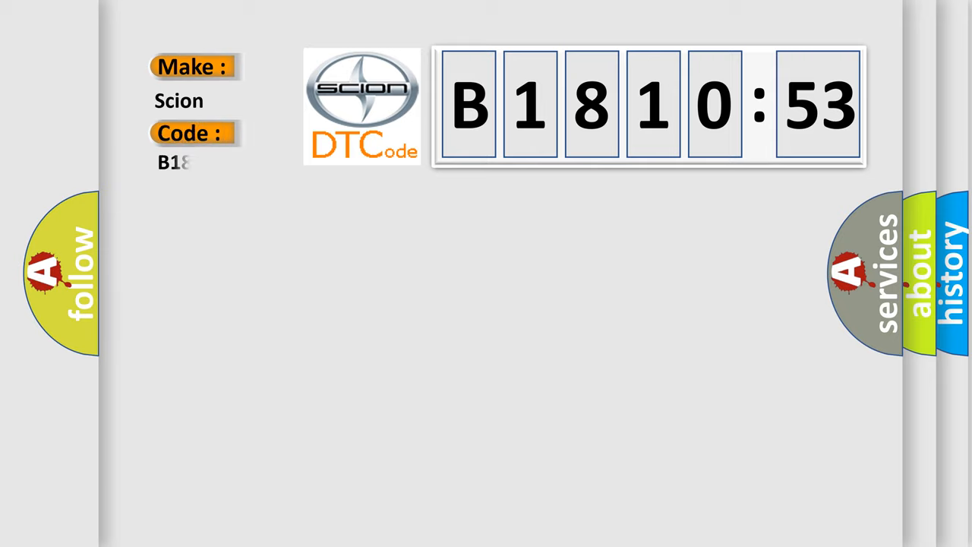
Complete code B181053, revealing its Definition, Description and the Cause about checking fuses
type("181053")
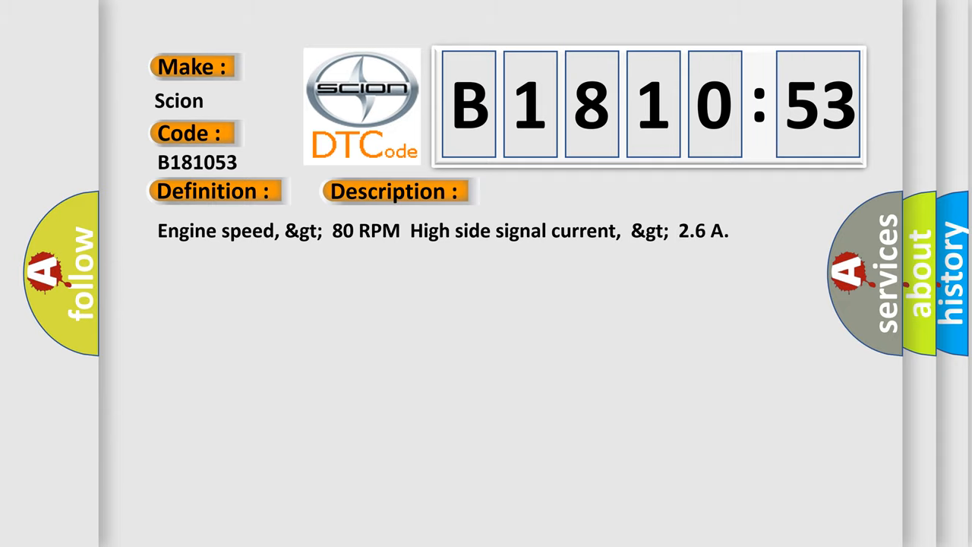
left_click(560, 190)
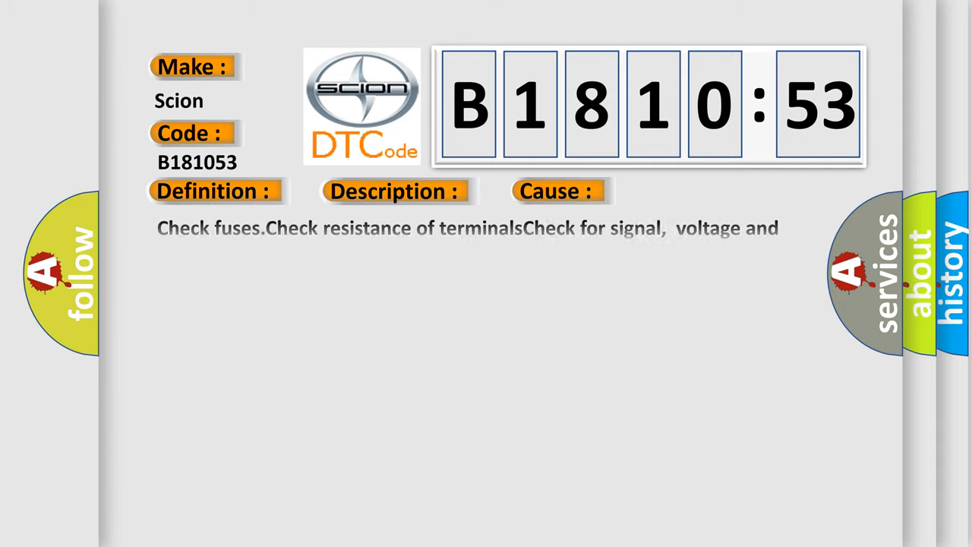